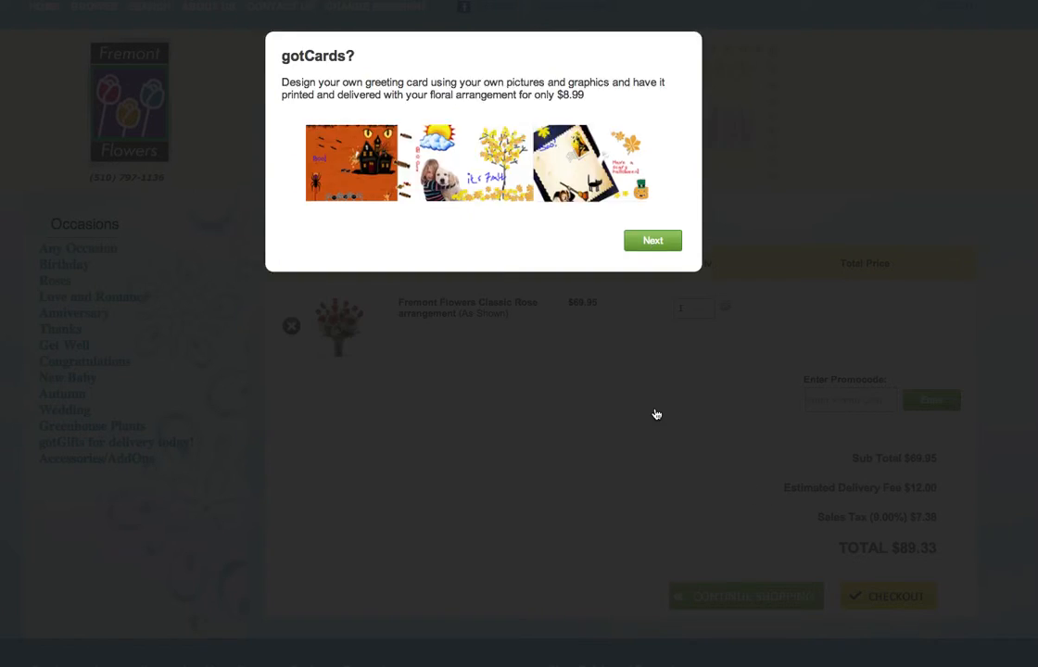
Move past the gotCards introduction, accept card customizing, and choose landscape orientation
{"action": "left_click", "coordinate": [652, 240]}
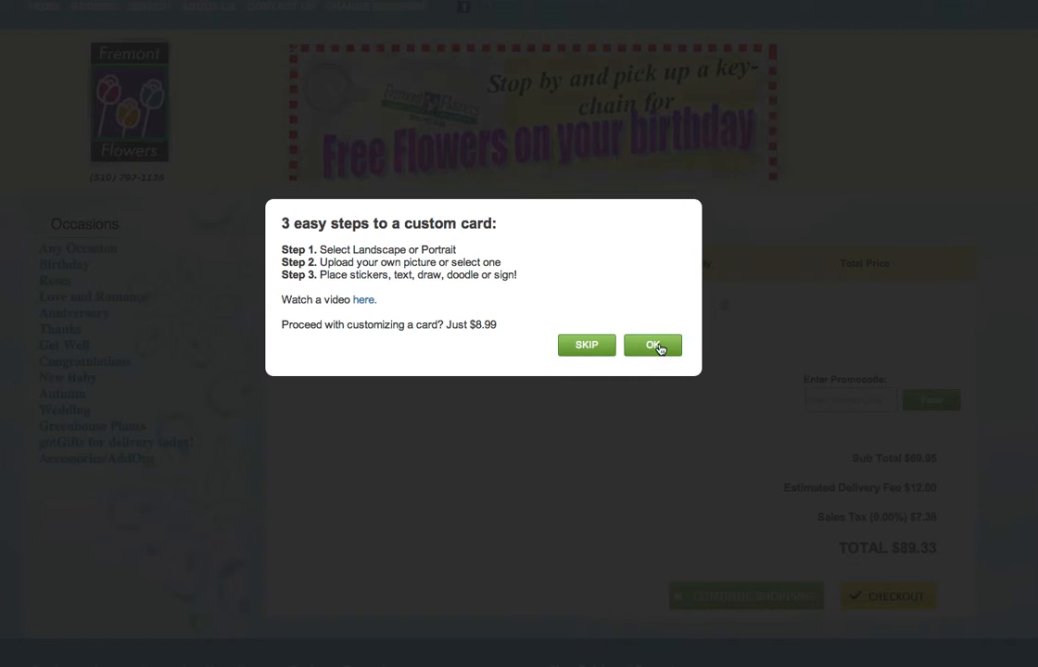
{"action": "left_click", "coordinate": [652, 344]}
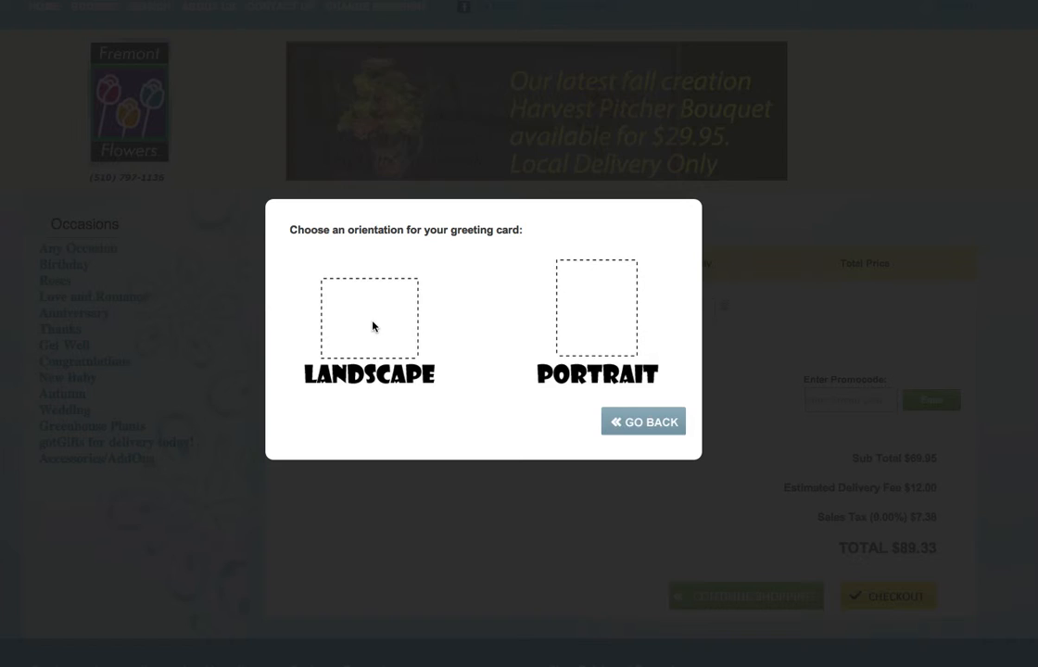
{"action": "left_click", "coordinate": [369, 319]}
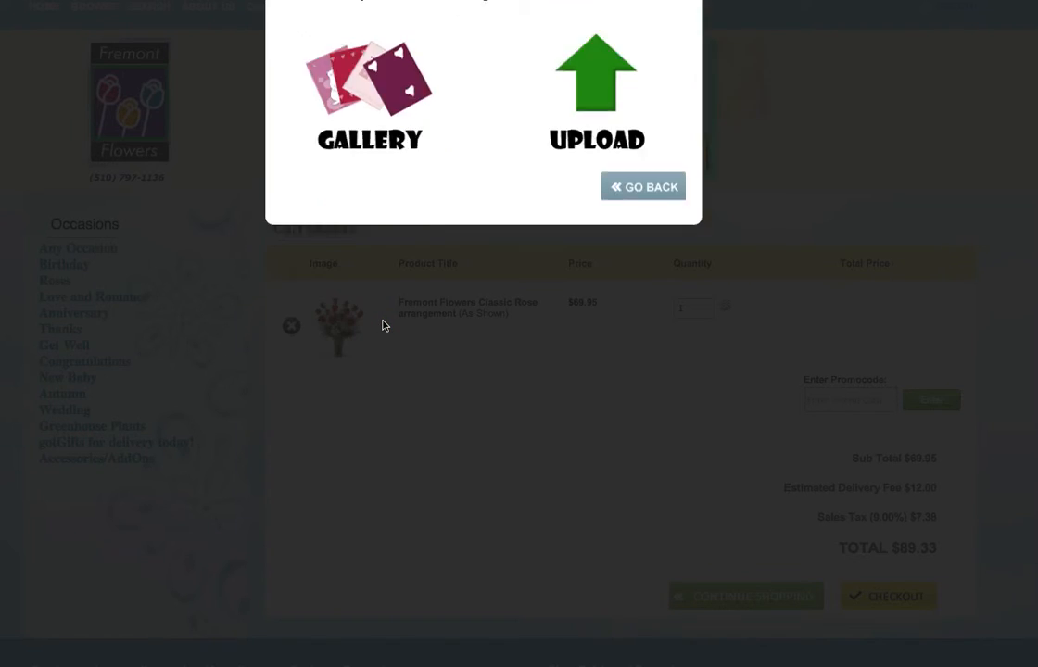
Choose the orange haunted-house picture from the gallery as the background
{"action": "left_click", "coordinate": [370, 93]}
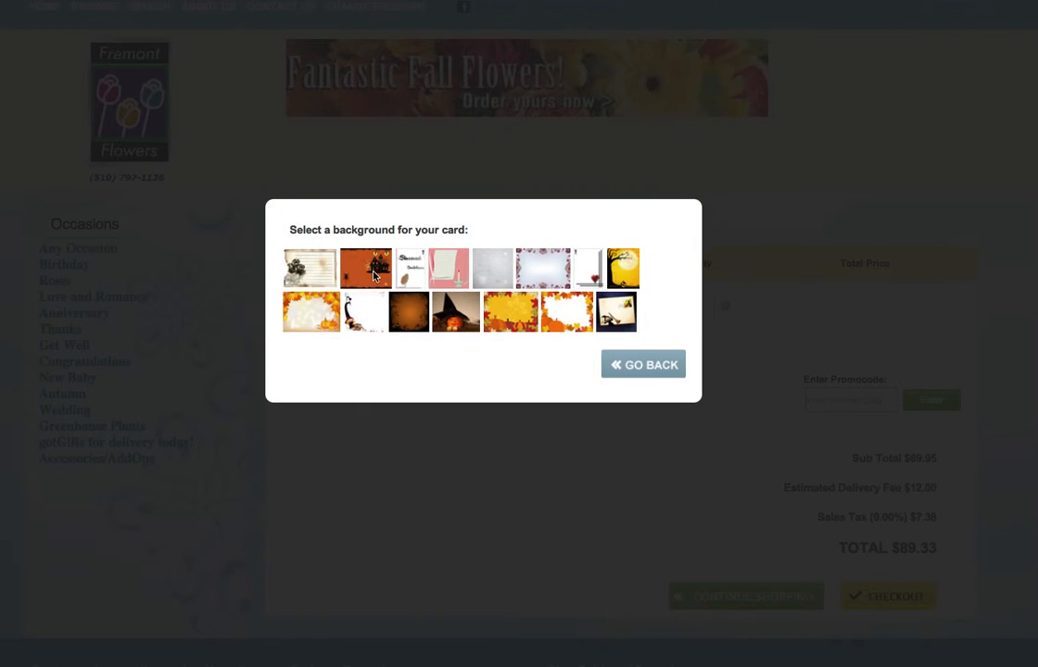
{"action": "left_click", "coordinate": [643, 363]}
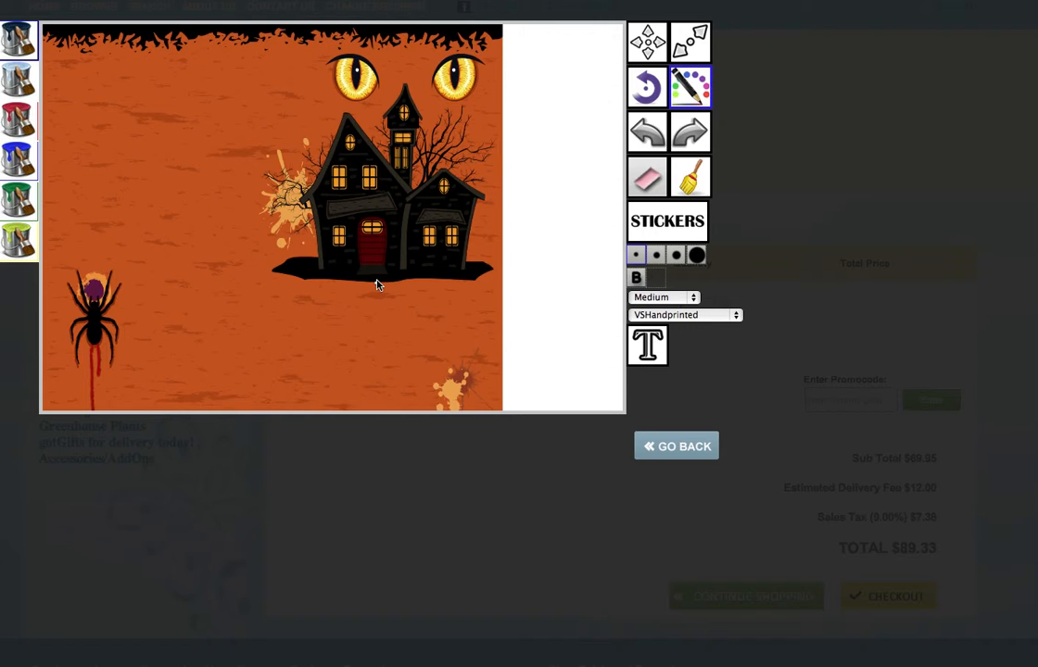
Reposition and tilt the haunted-house background, then draw a blue pencil stroke beside it
{"action": "left_click", "coordinate": [656, 277]}
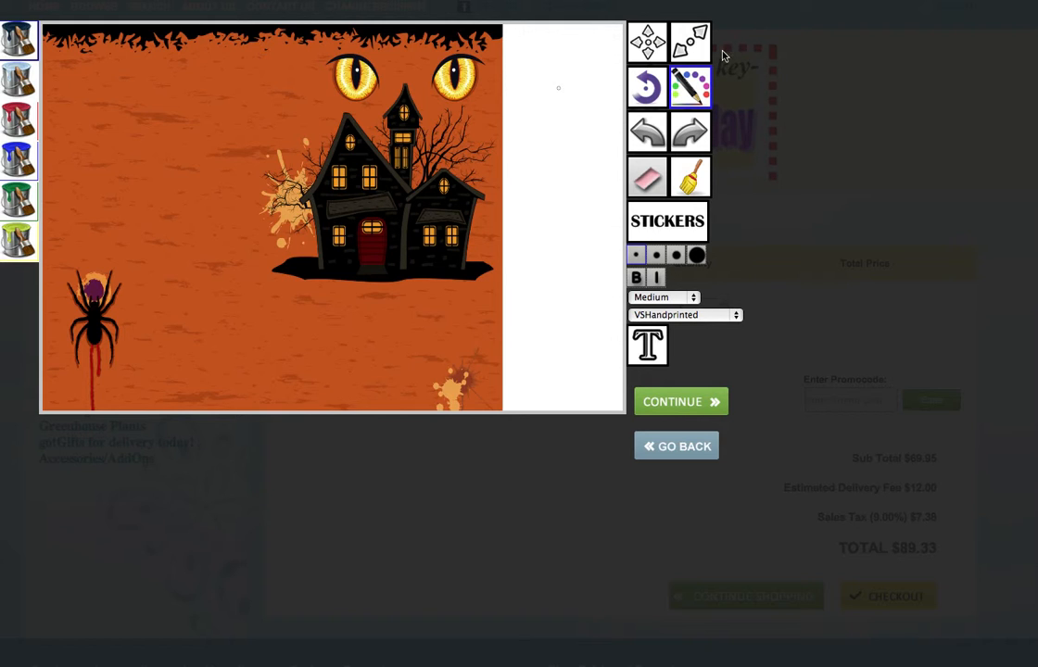
{"action": "left_click", "coordinate": [647, 131]}
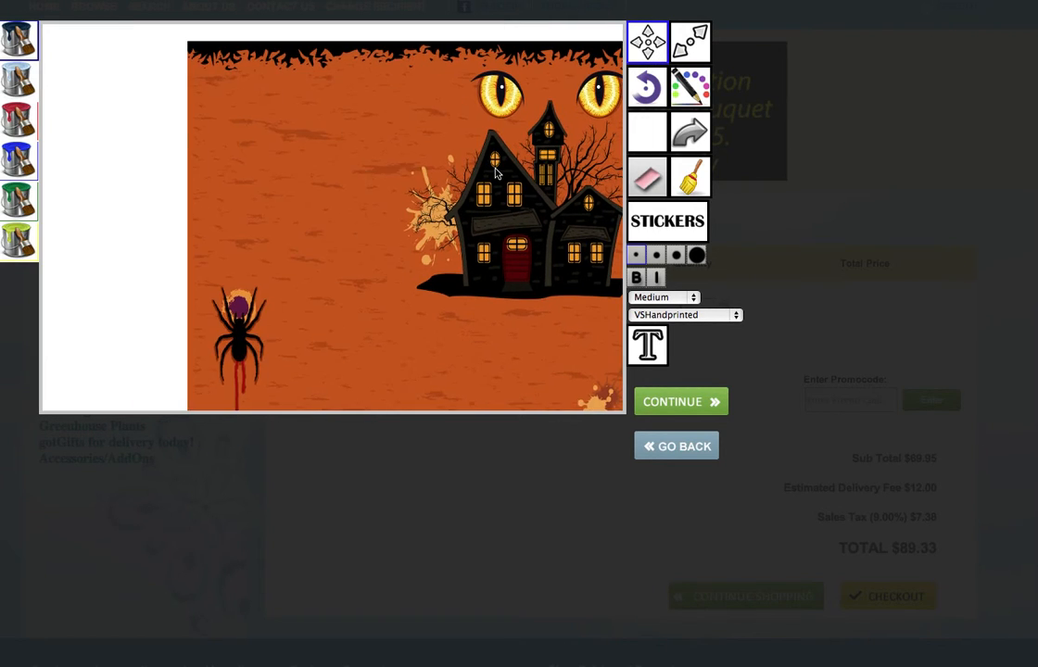
{"action": "left_click", "coordinate": [646, 131]}
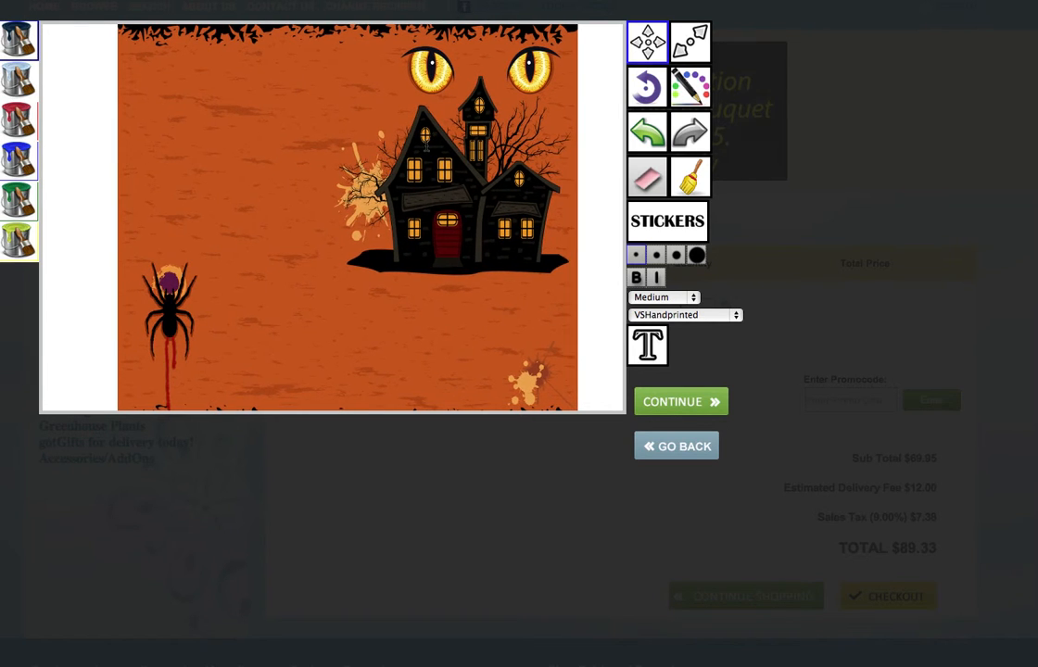
{"action": "left_click", "coordinate": [689, 41]}
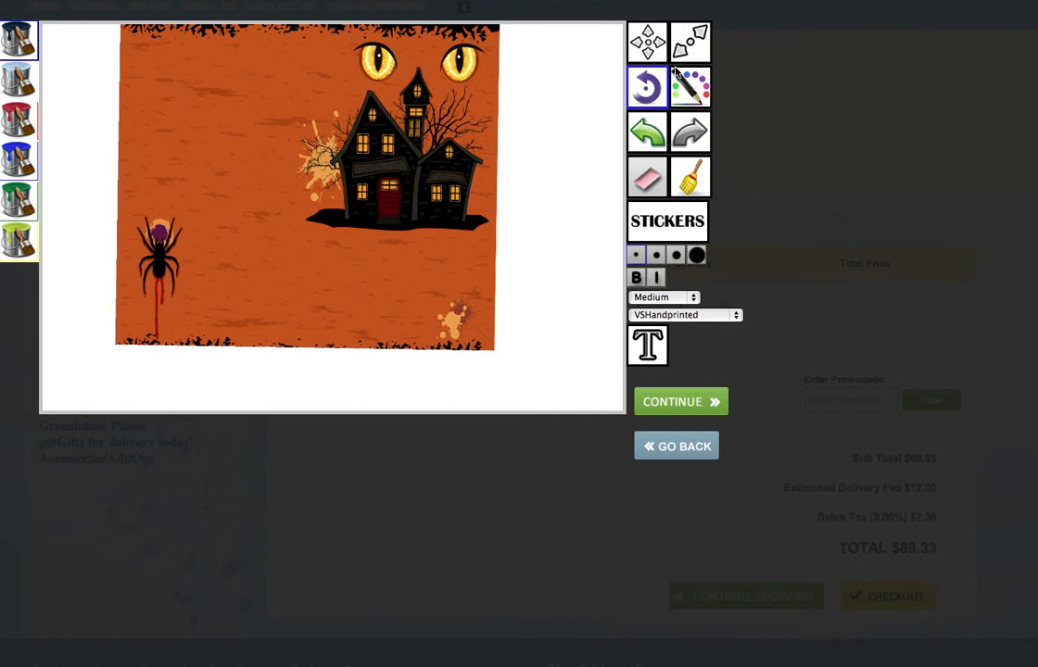
{"action": "left_click", "coordinate": [690, 86]}
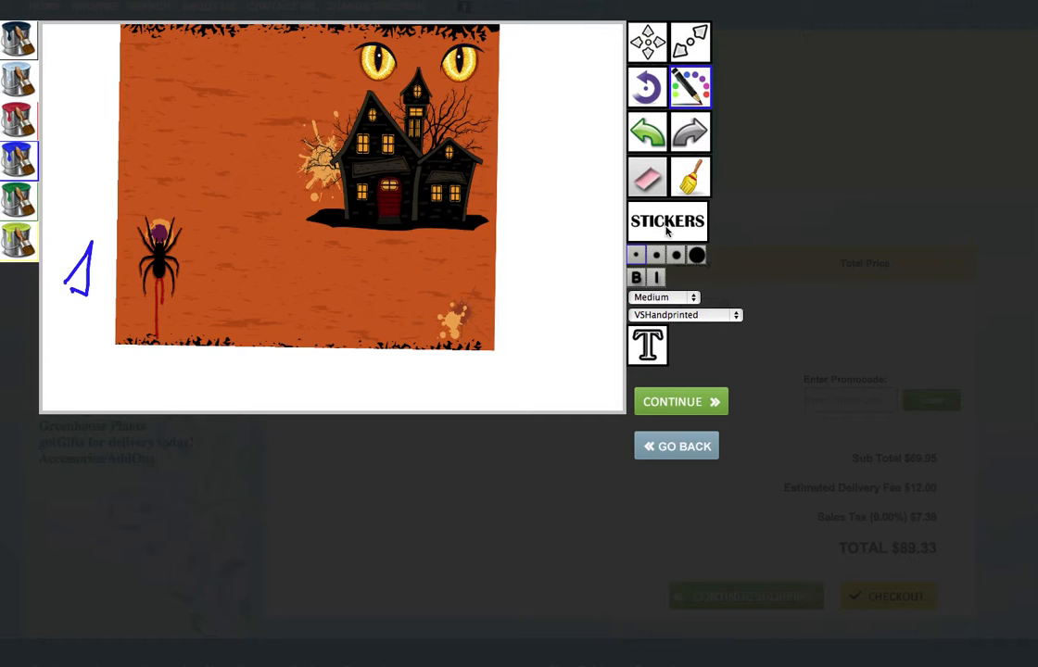
Open the sticker collection and place the white ghost sticker on the card
{"action": "left_click", "coordinate": [667, 221]}
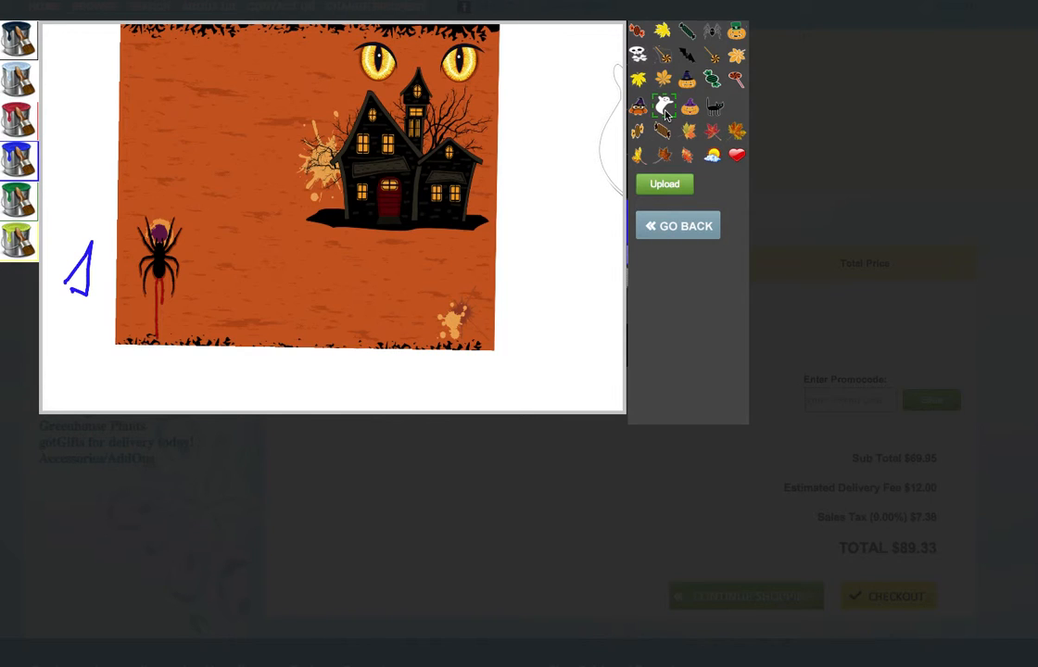
{"action": "left_click", "coordinate": [663, 105]}
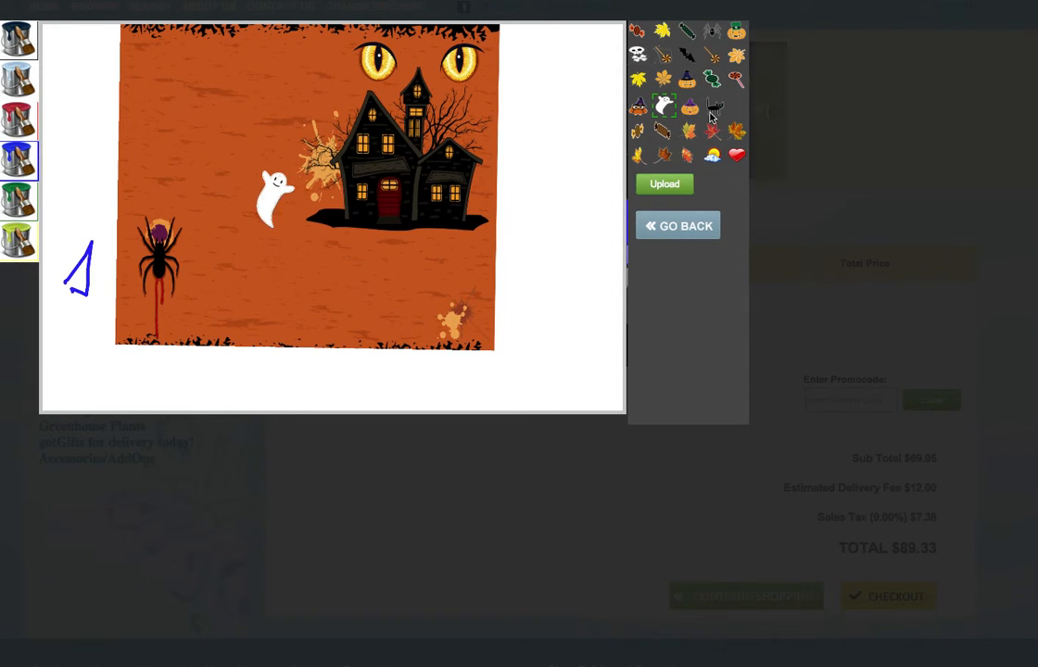
Add the black cat sticker on the house and bat stickers in the sky, then return to editing
{"action": "left_click", "coordinate": [713, 104]}
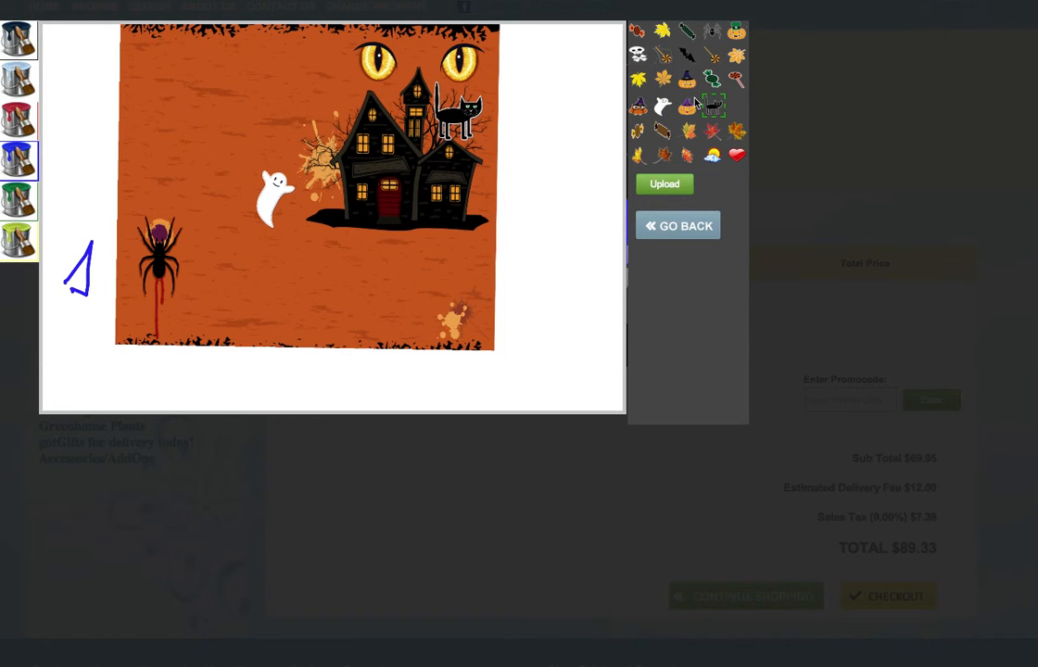
{"action": "mouse_move", "coordinate": [688, 57]}
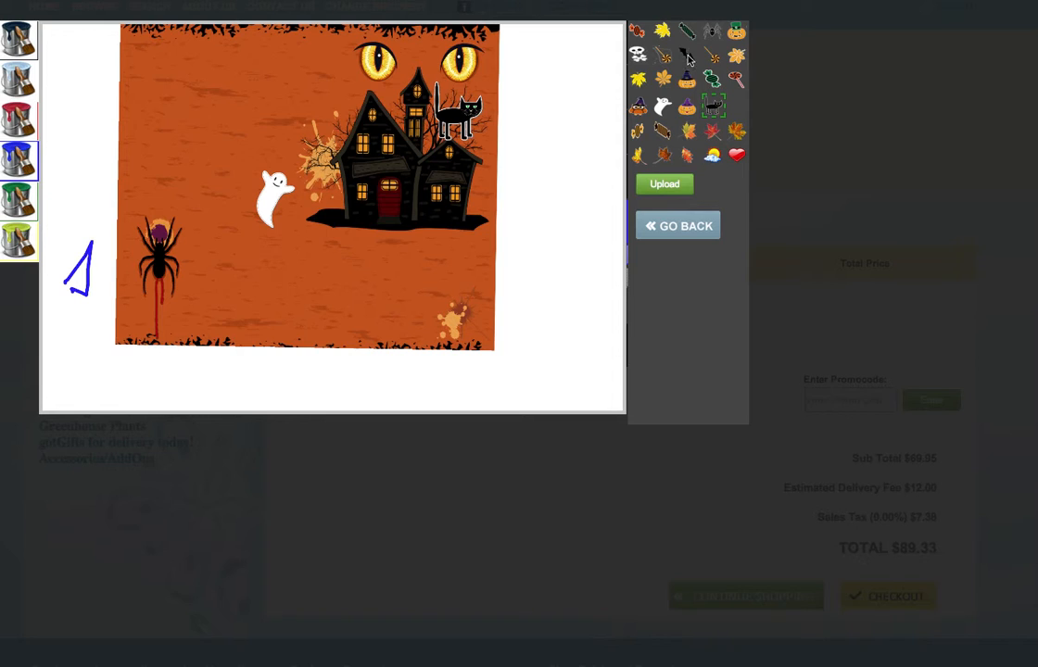
{"action": "left_click", "coordinate": [688, 58]}
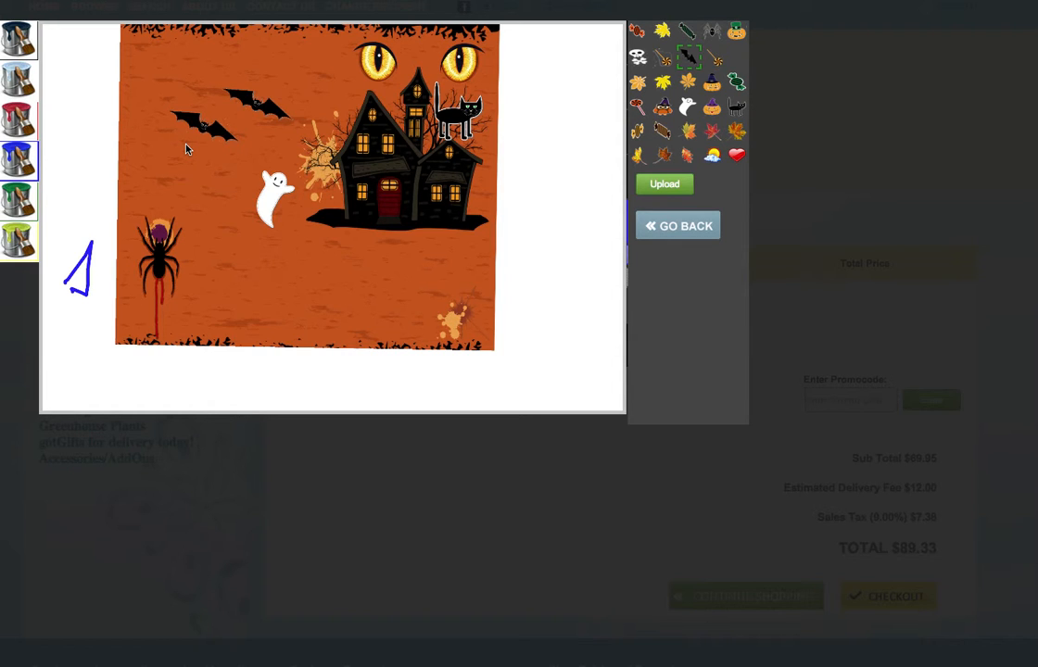
{"action": "left_click", "coordinate": [667, 225]}
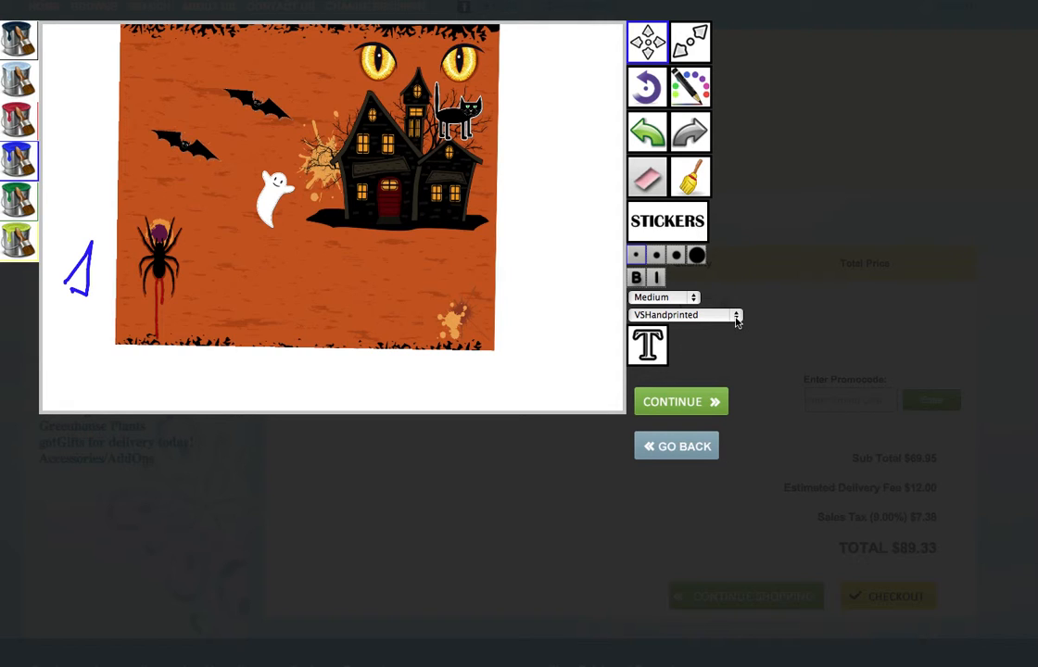
Set the text size to Extra Large and place a text box right of the spider
{"action": "left_click", "coordinate": [665, 296]}
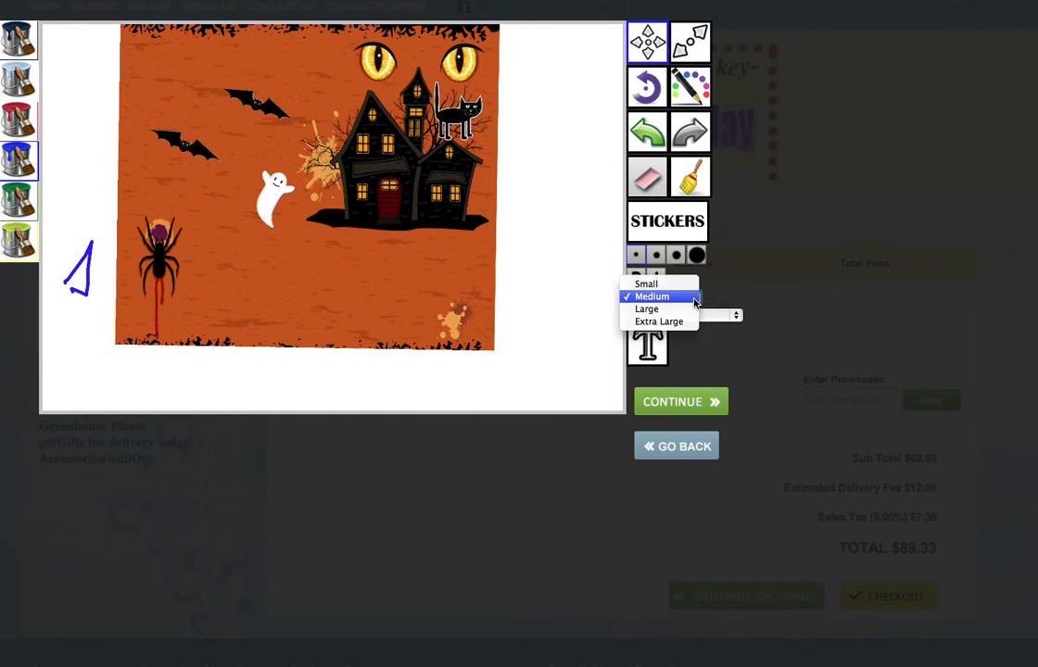
{"action": "left_click", "coordinate": [658, 321]}
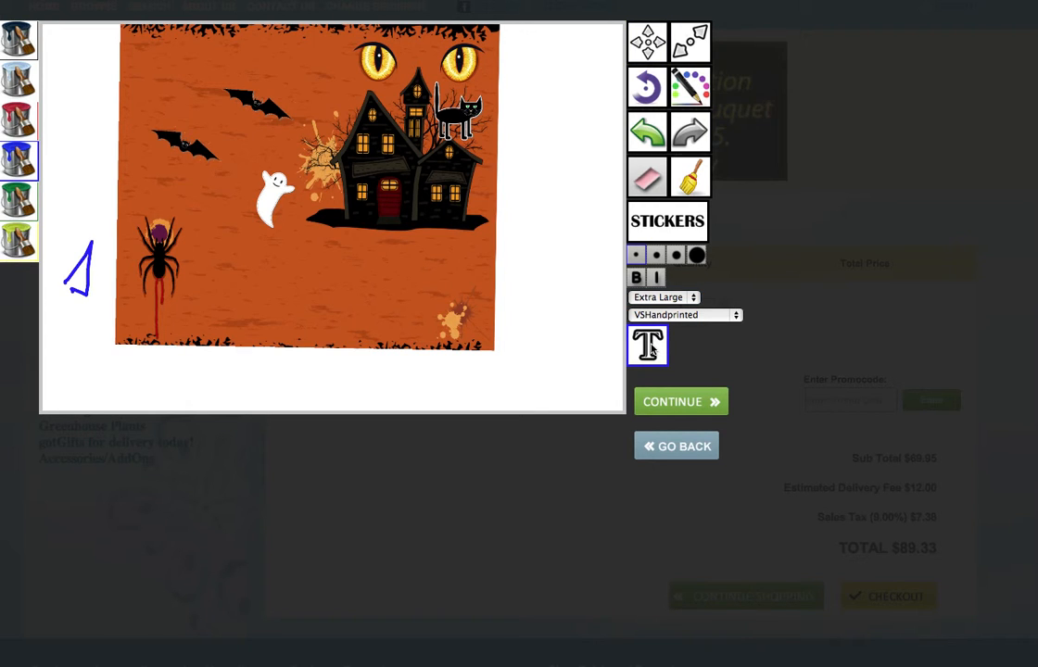
{"action": "left_click", "coordinate": [647, 345]}
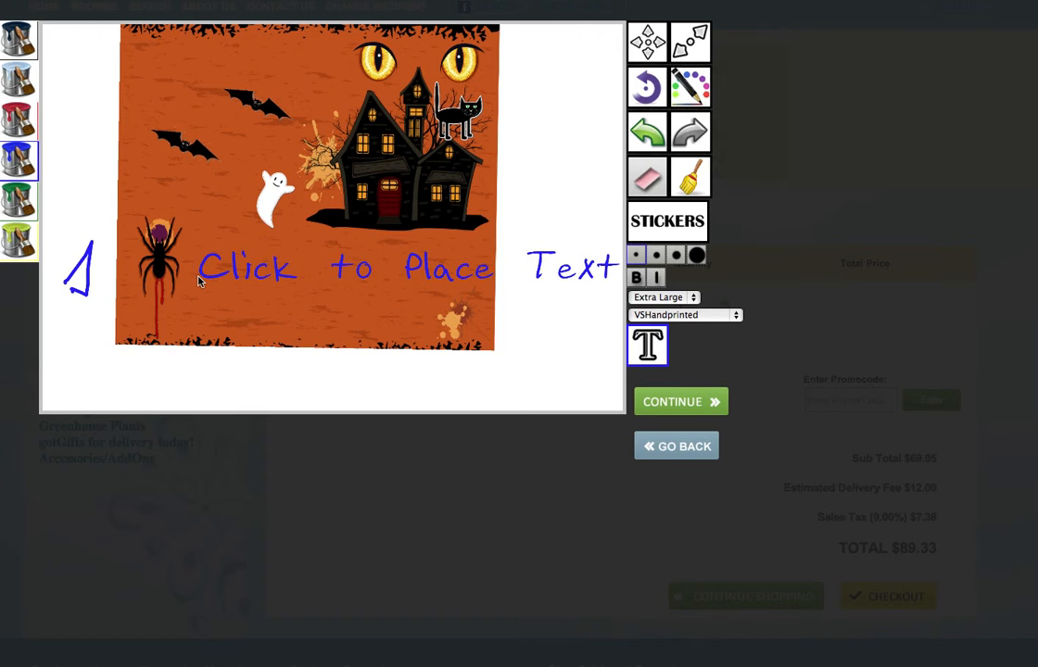
{"action": "left_click", "coordinate": [646, 344]}
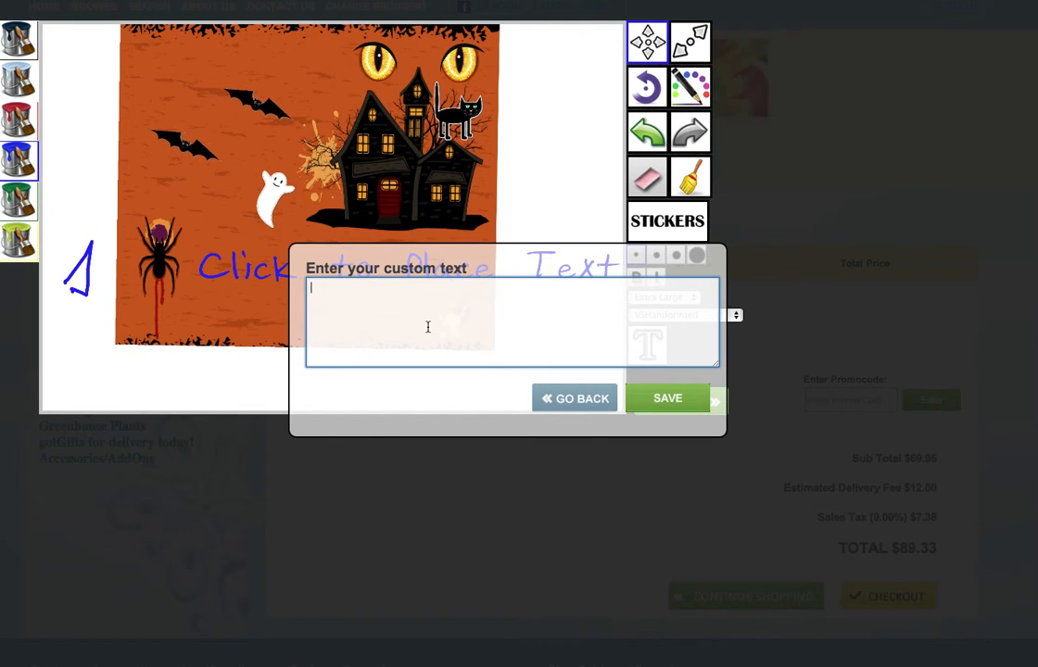
Enter 'Boo! Have a scary Halloween!' and save it onto the card
{"action": "type", "text": "Boo!"}
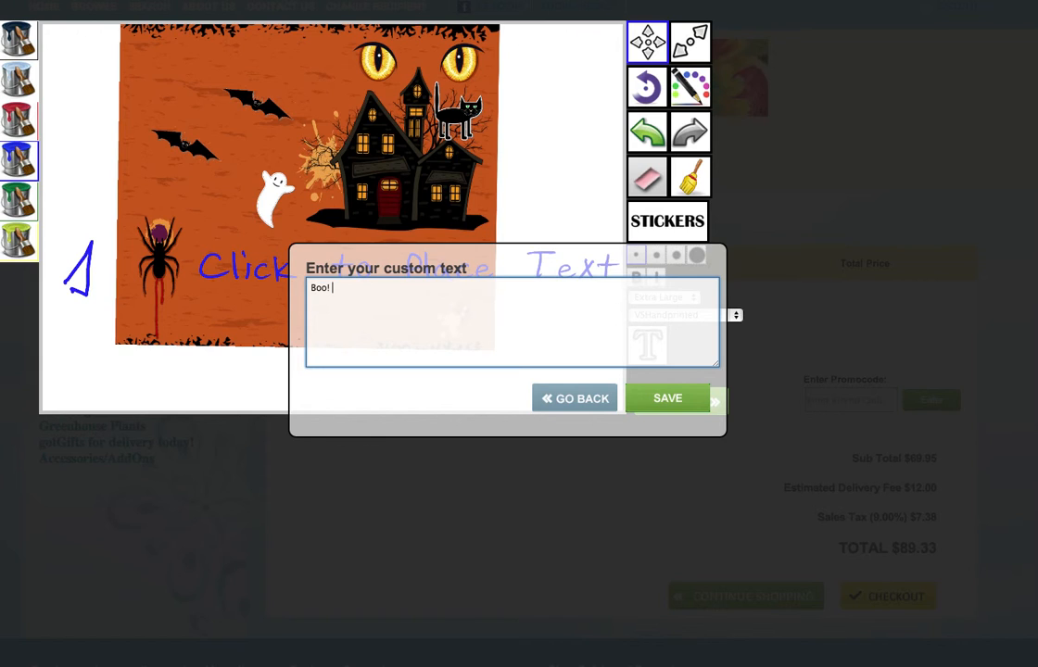
{"action": "type", "text": "Have a s"}
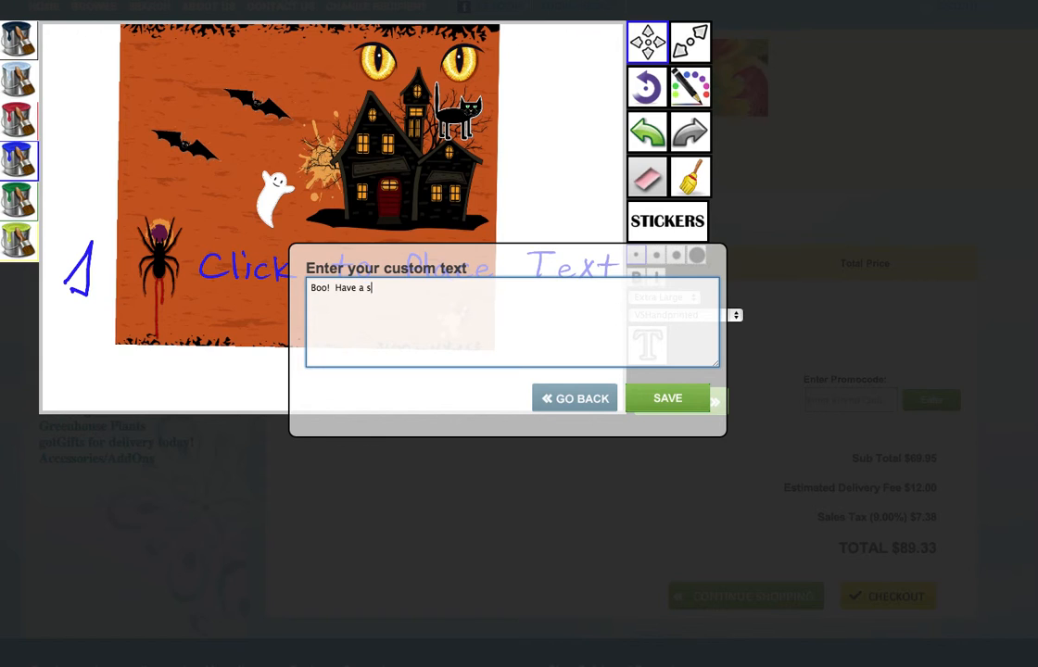
{"action": "type", "text": "cary Hallo"}
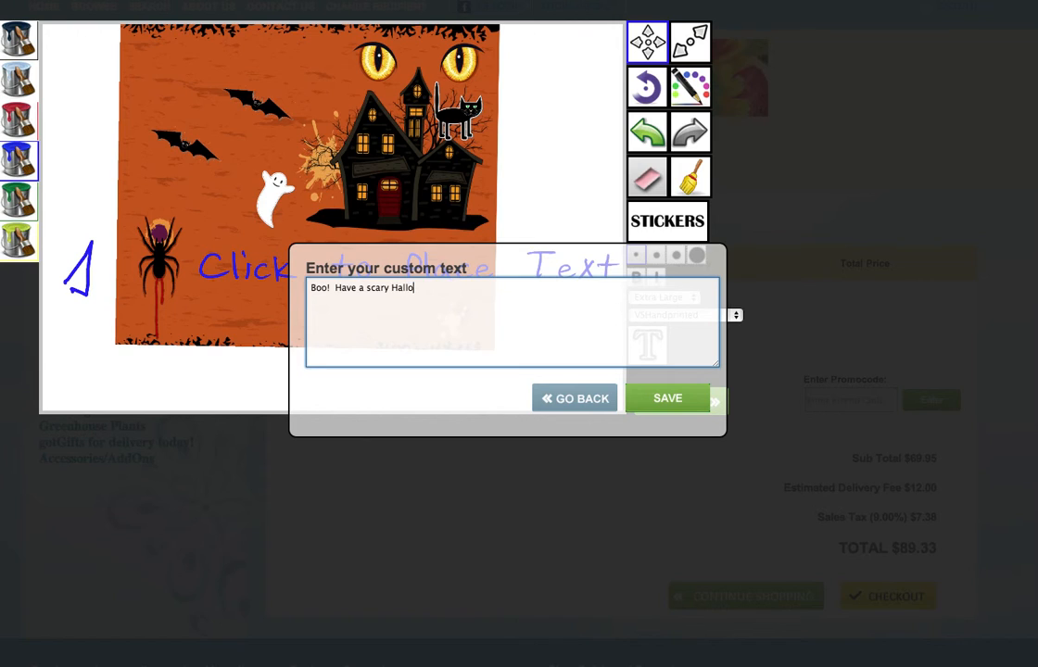
{"action": "type", "text": "ween"}
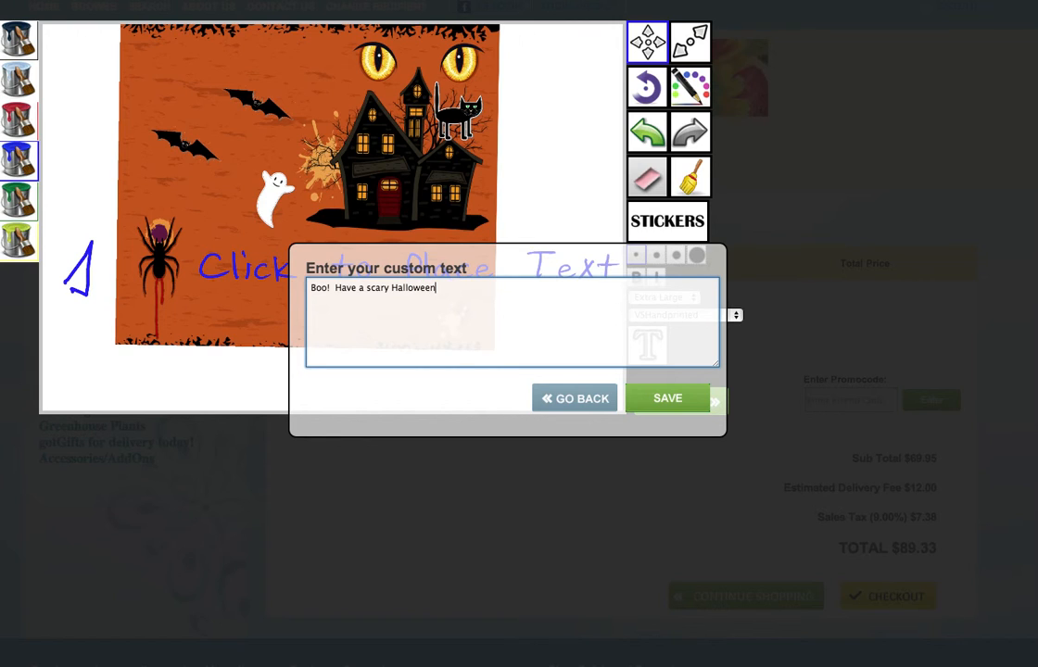
{"action": "type", "text": "!"}
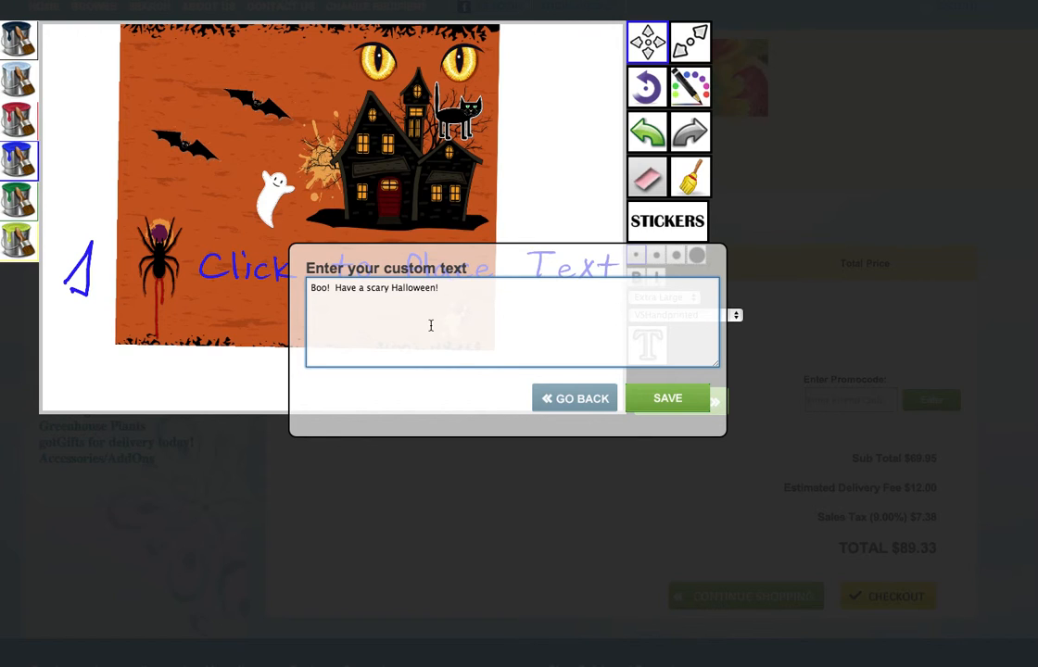
{"action": "left_click", "coordinate": [666, 397]}
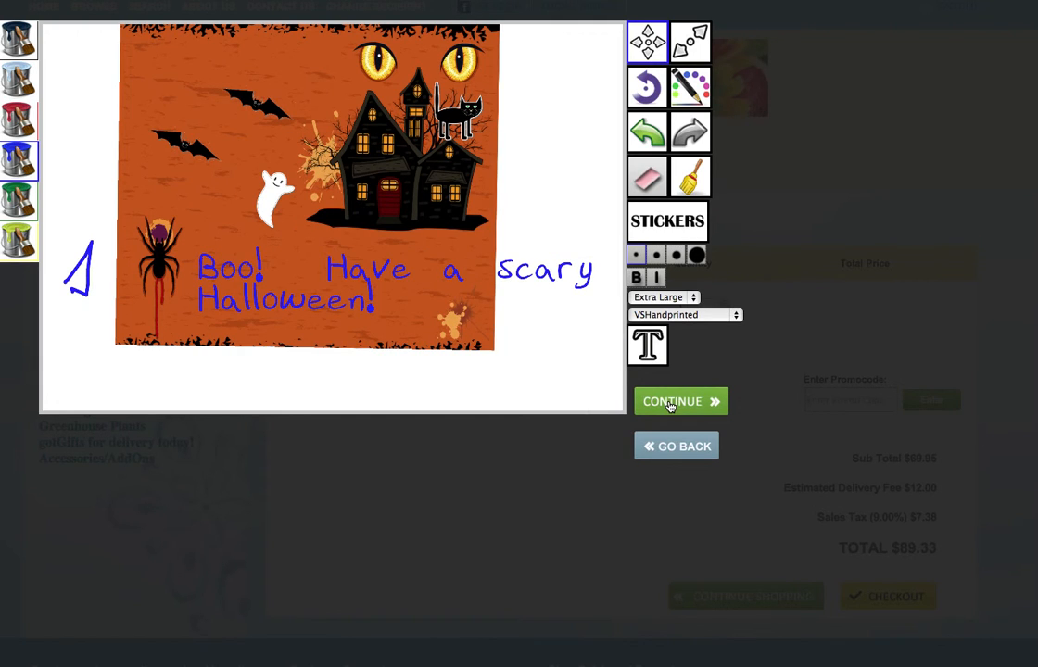
{"action": "mouse_move", "coordinate": [387, 283]}
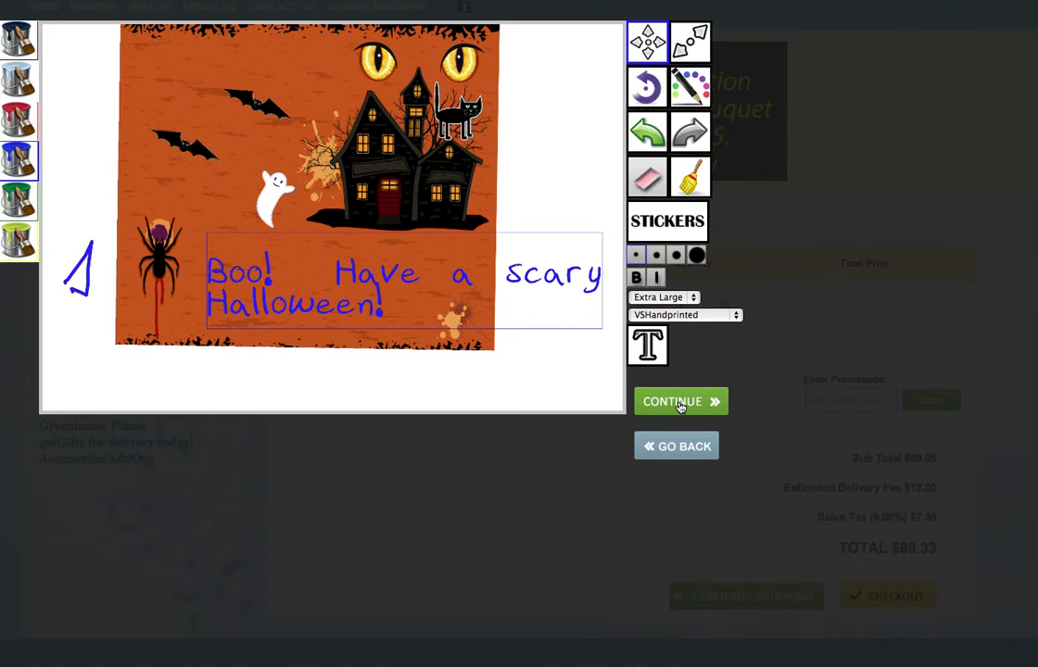
Confirm the finished Halloween card with CONTINUE so it begins saving
{"action": "left_click", "coordinate": [680, 400]}
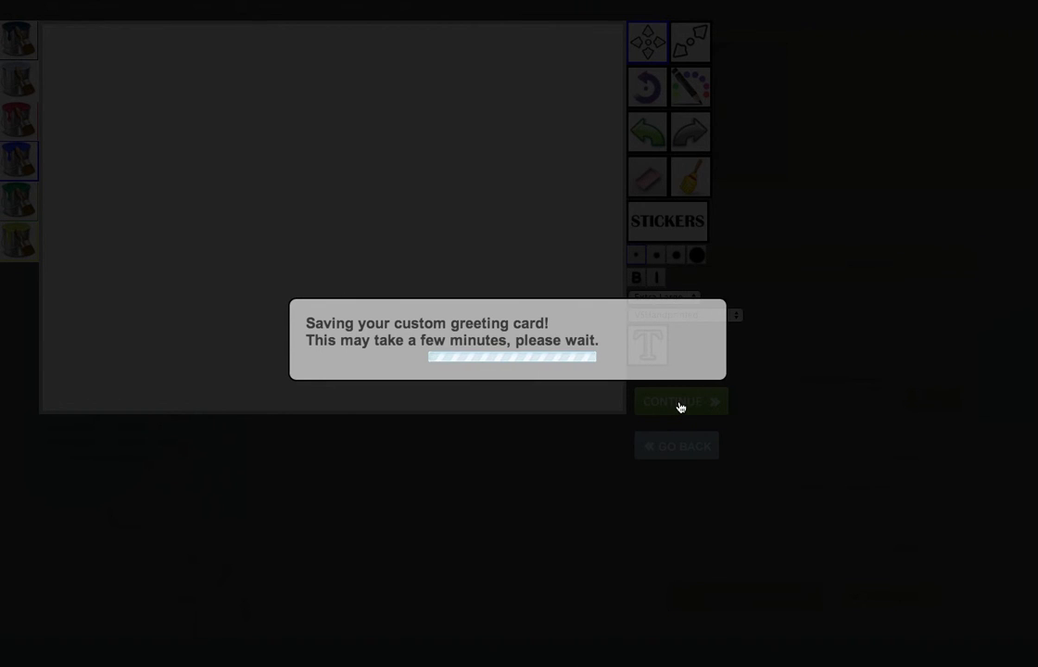